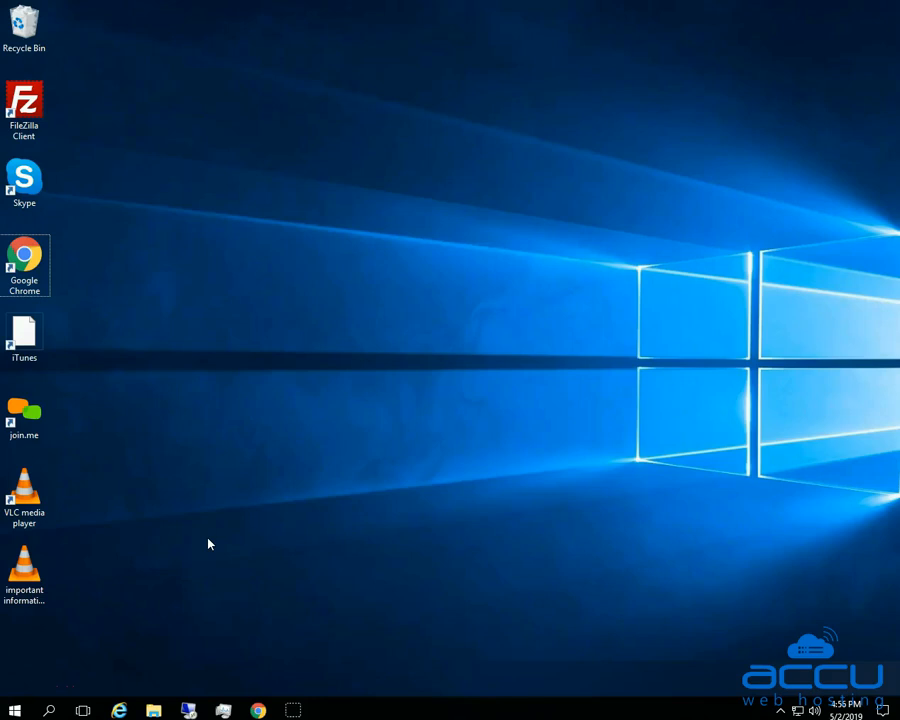
mouse_move(206, 155)
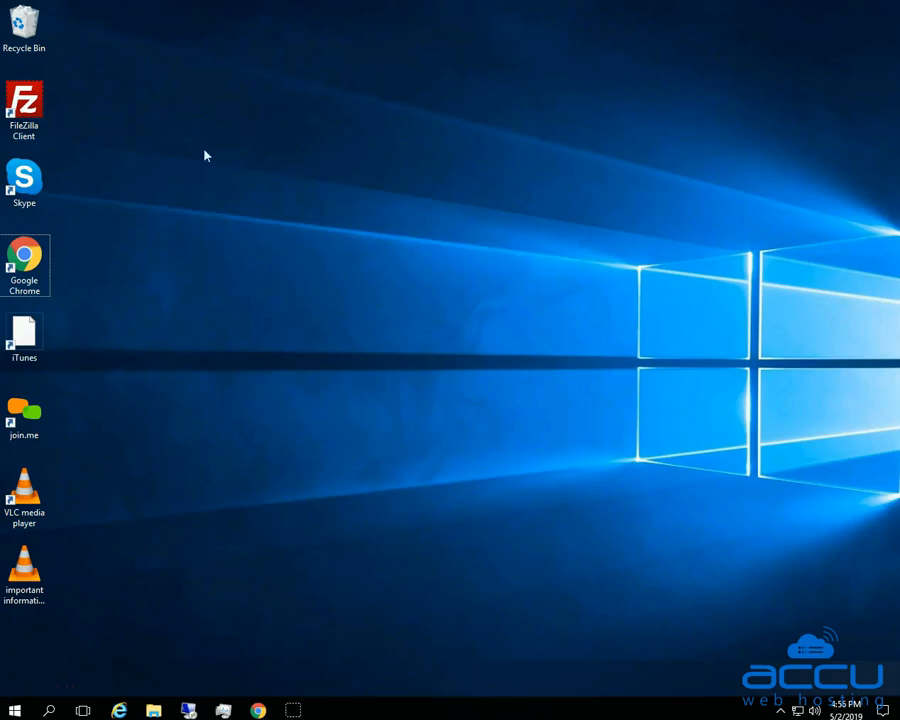
mouse_move(597, 432)
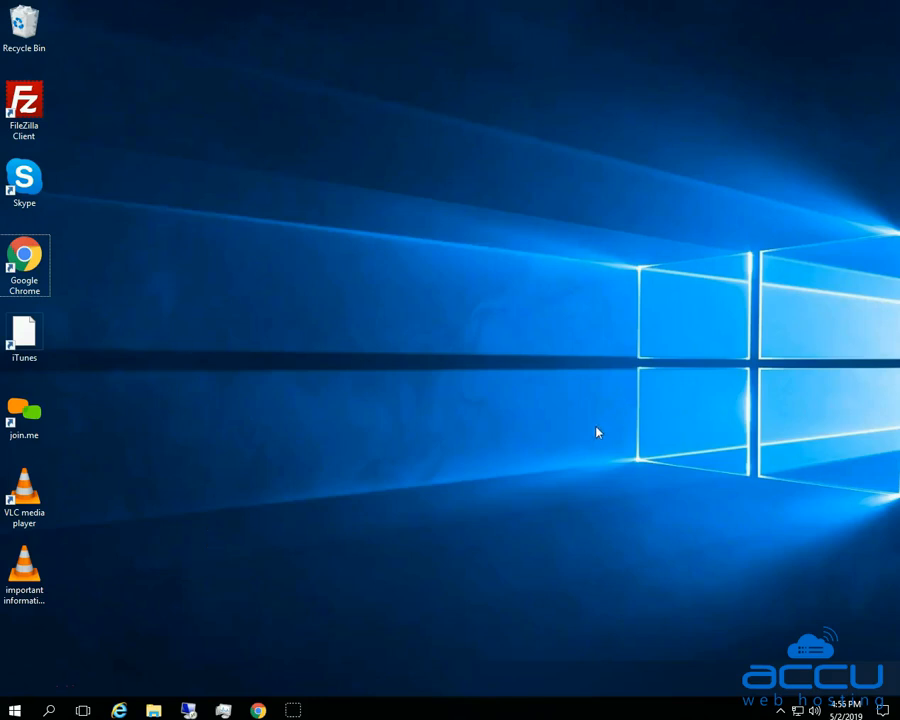
mouse_move(8, 687)
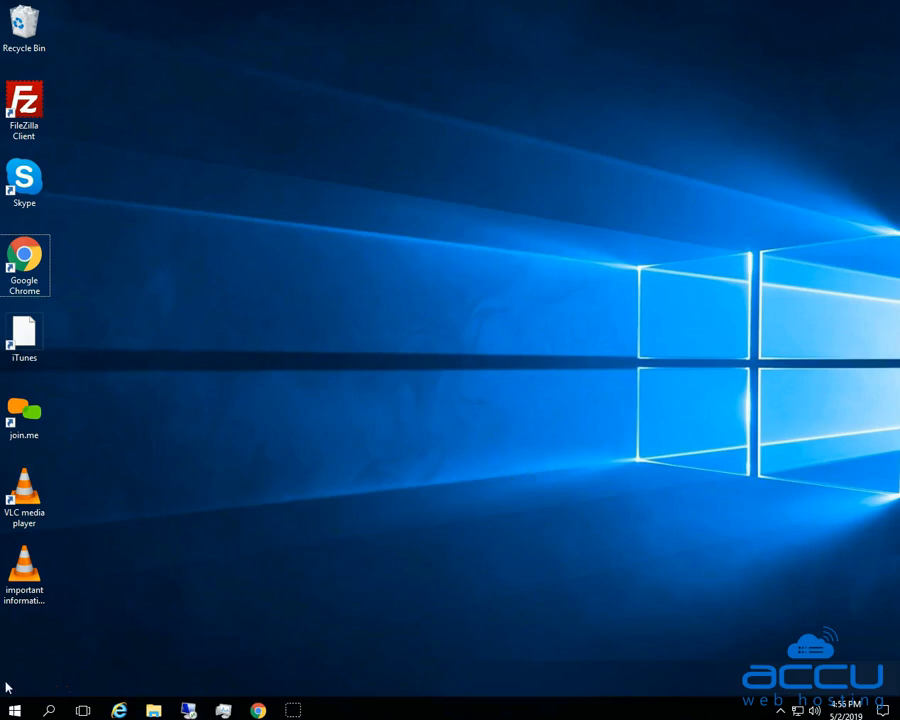
- Search Windows Start for 'remote desktop' to find Remote Desktop Connection
click(14, 710)
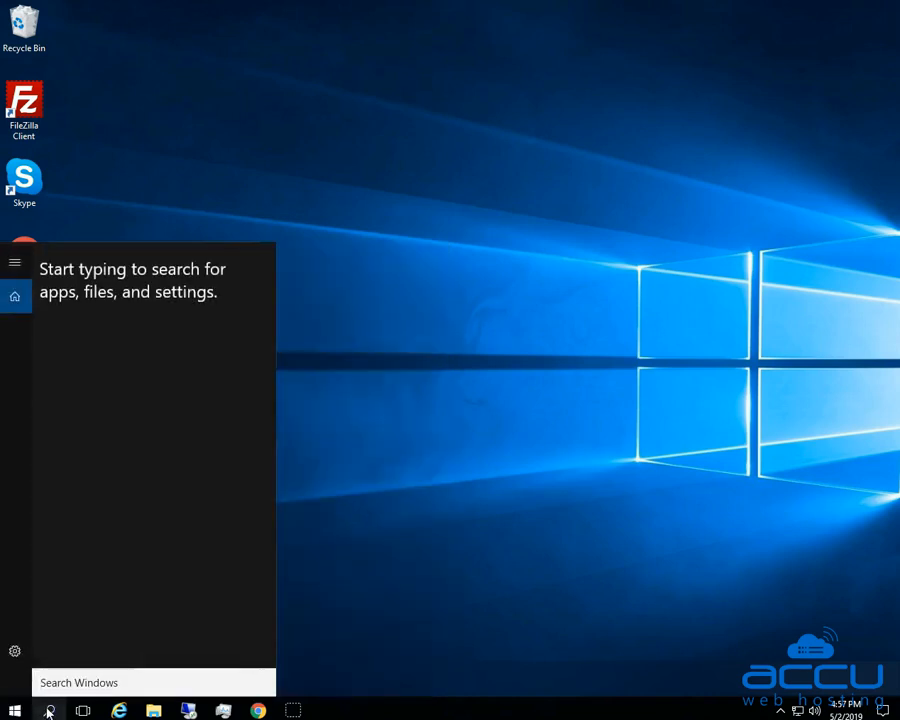
text(remote desktop)
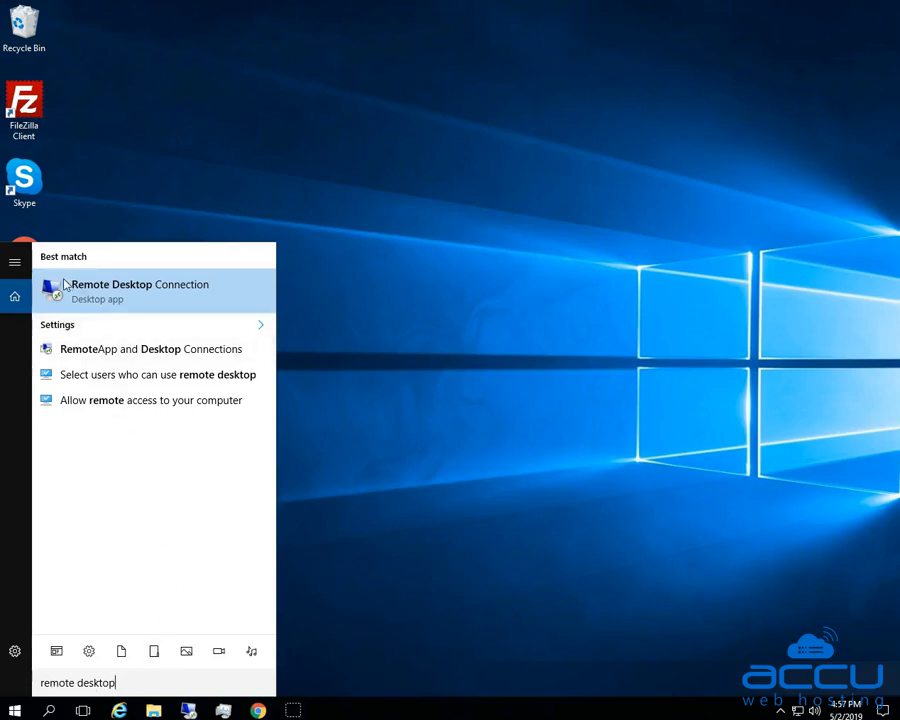
mouse_move(184, 290)
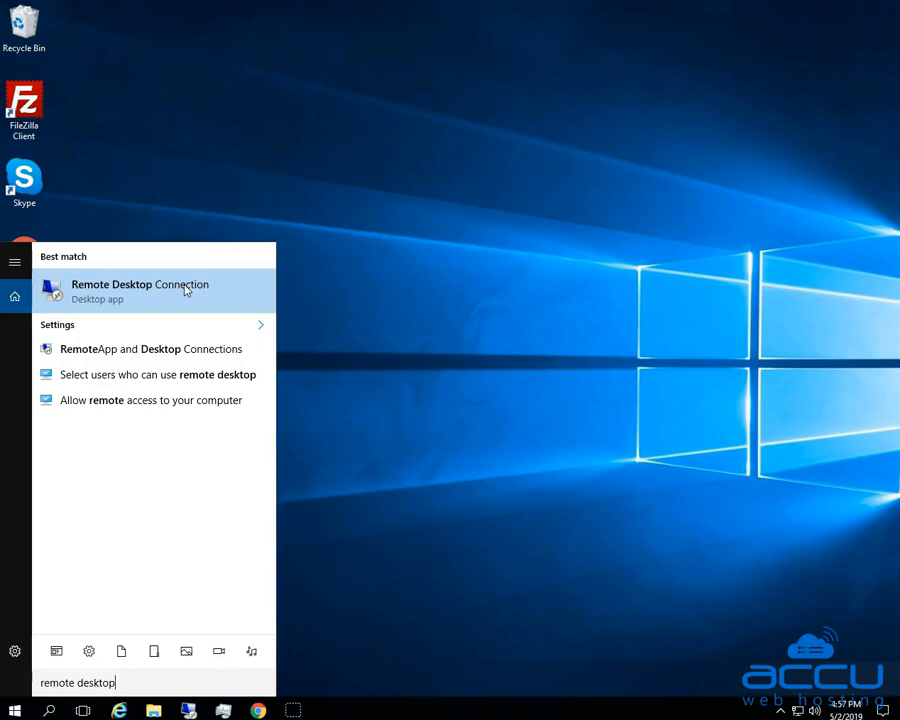
- Launch Remote Desktop Connection, enter the VPS IP address, and connect
click(140, 290)
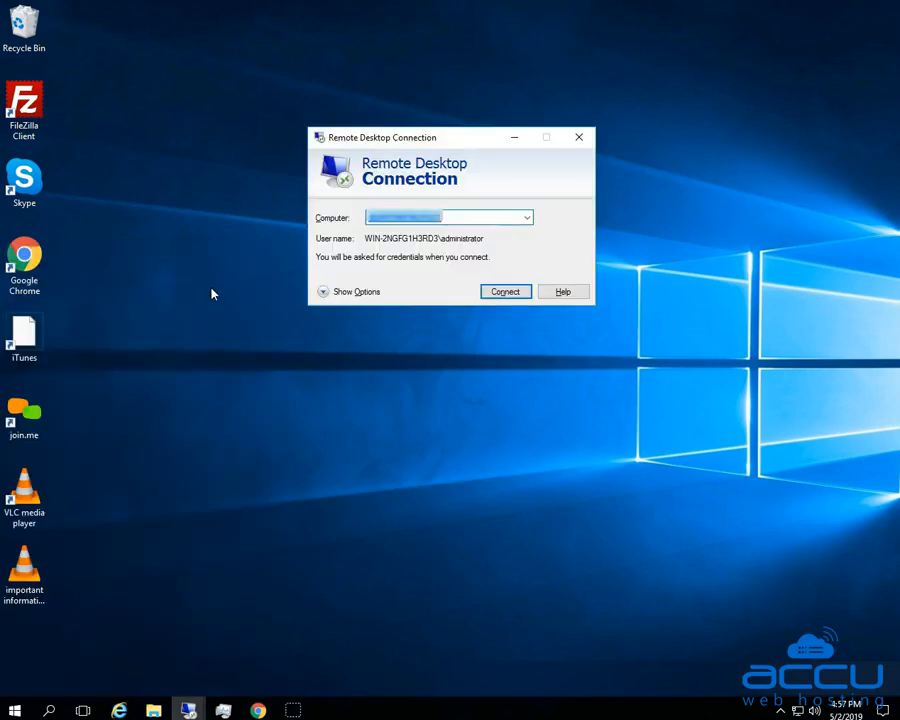
mouse_move(356, 93)
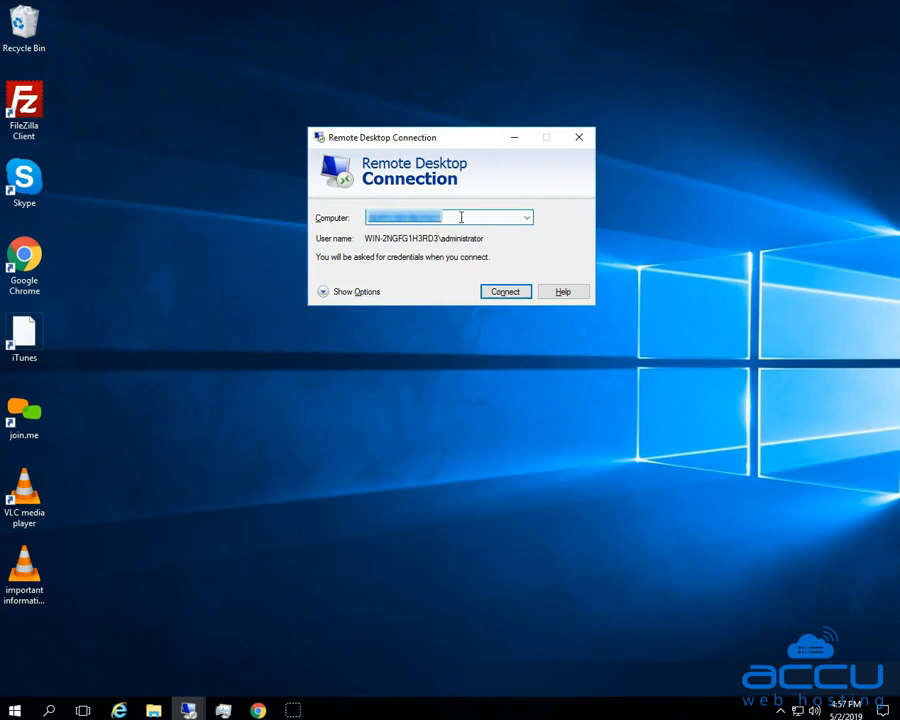
click(526, 217)
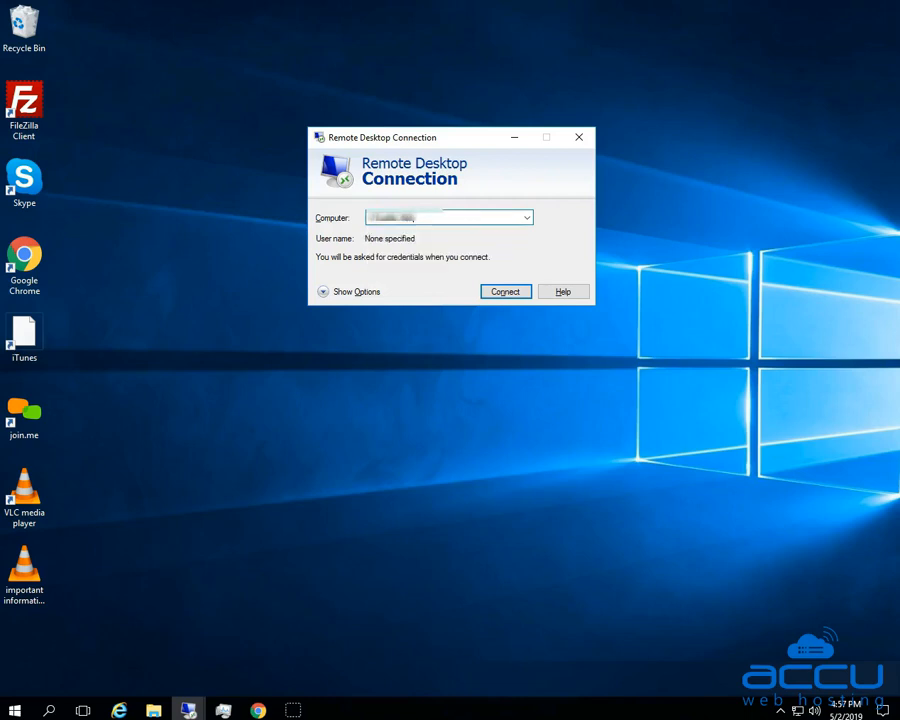
click(505, 291)
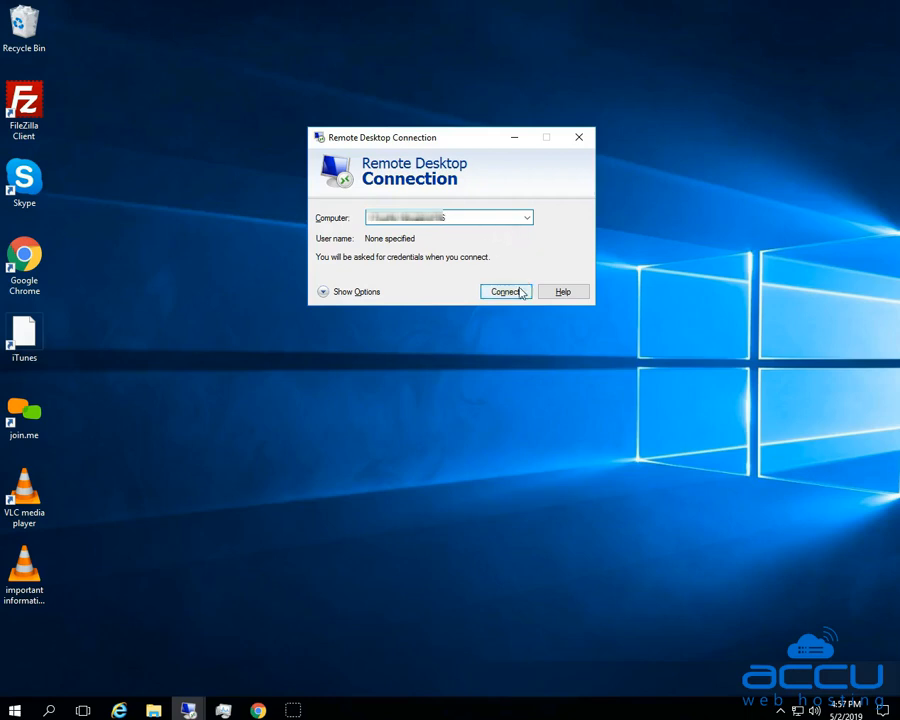
click(505, 291)
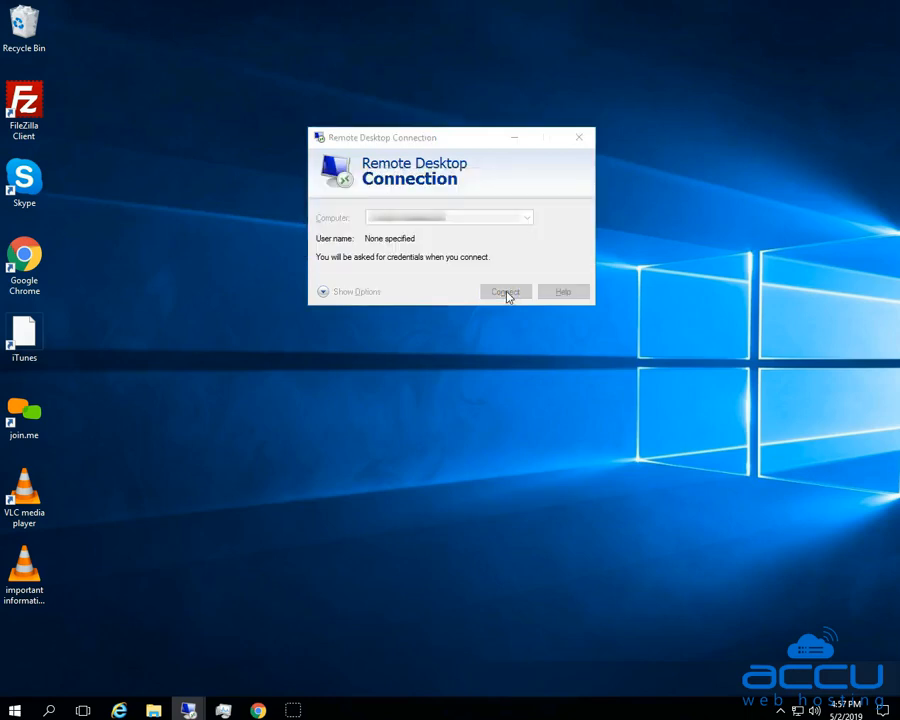
- Submit Windows Security credentials with user name 'administrator' and the password
click(505, 291)
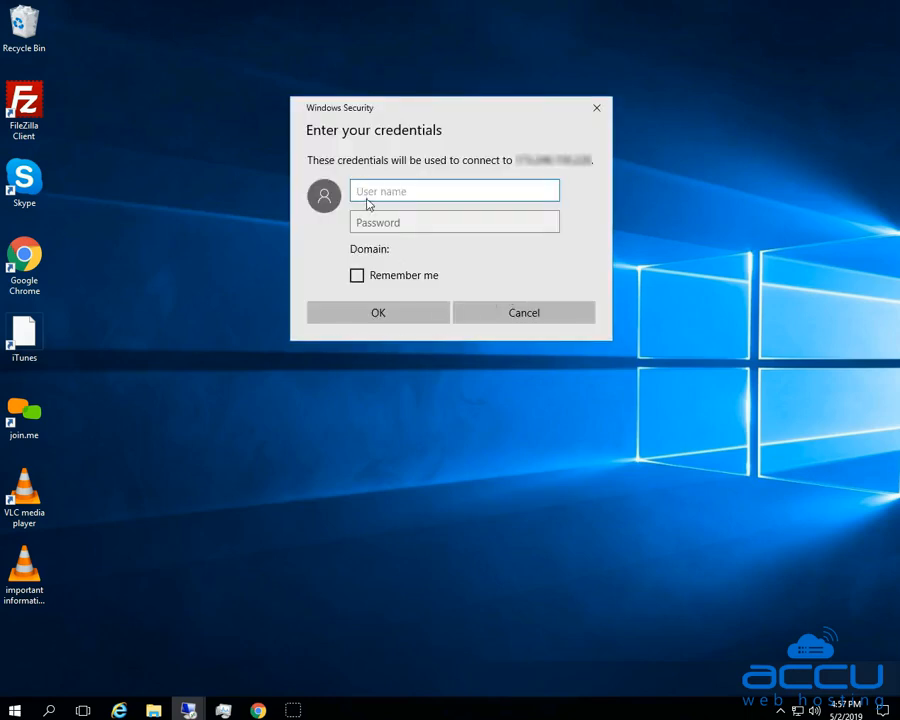
text(adm)
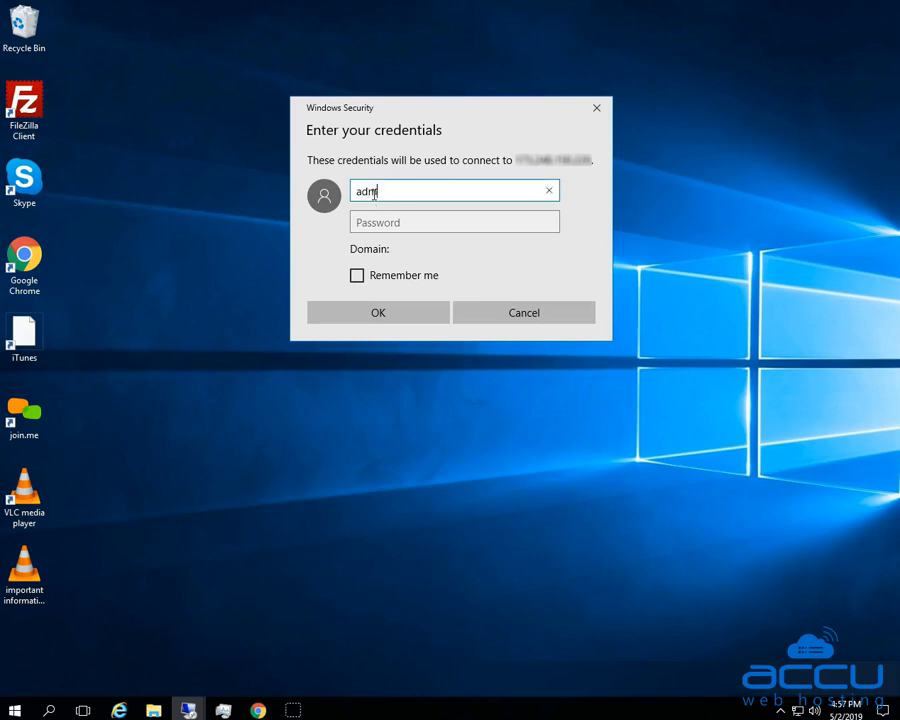
text(inistrato)
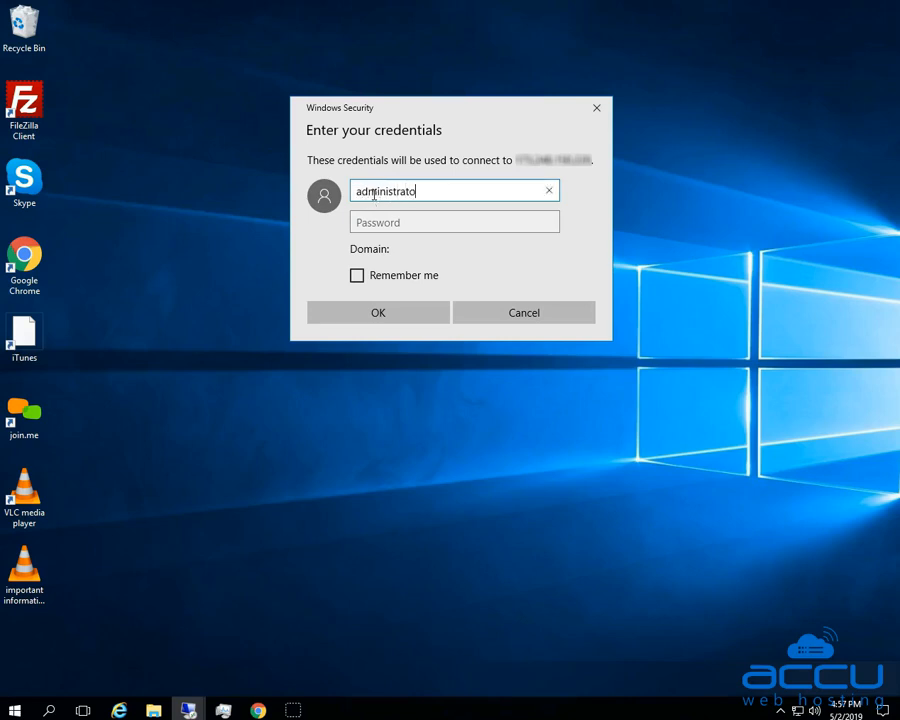
click(454, 222)
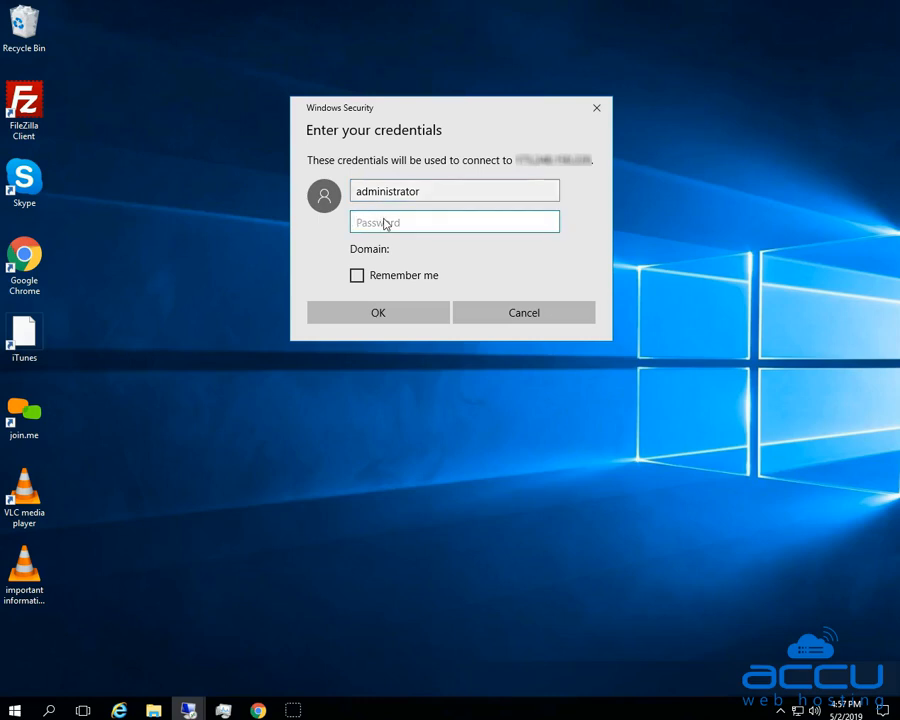
text(password)
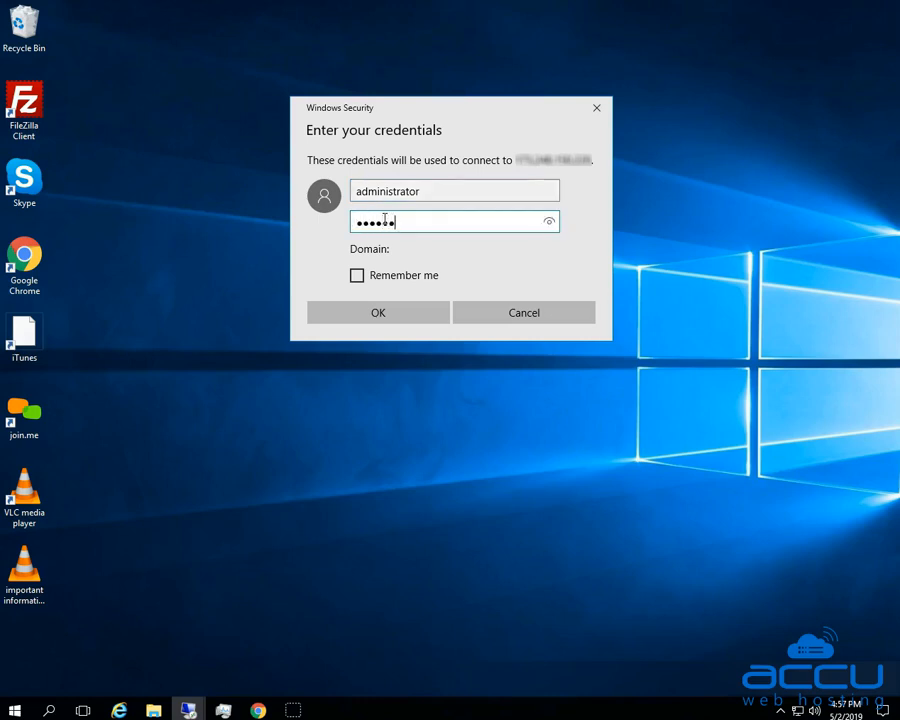
click(378, 312)
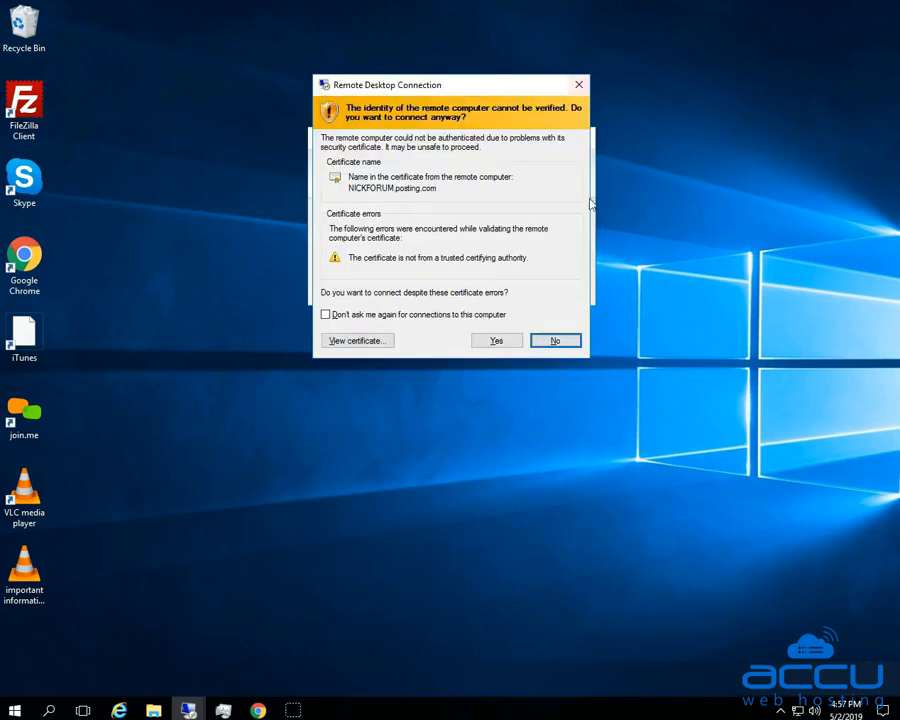
mouse_move(518, 364)
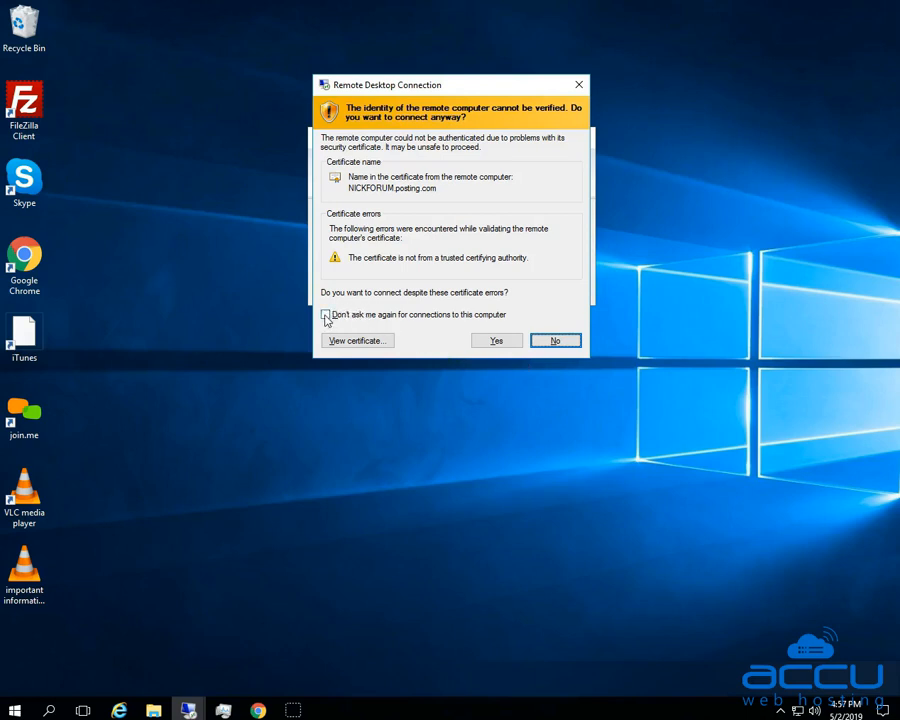
- Accept the certificate warning with 'Don't ask me again for connections to this computer' ticked
click(325, 314)
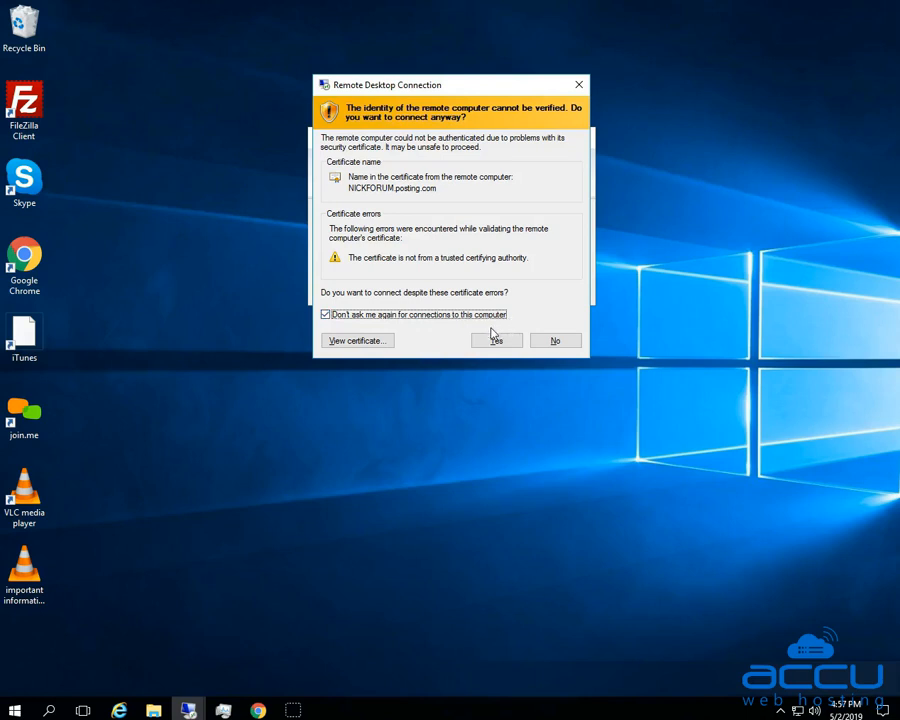
click(496, 340)
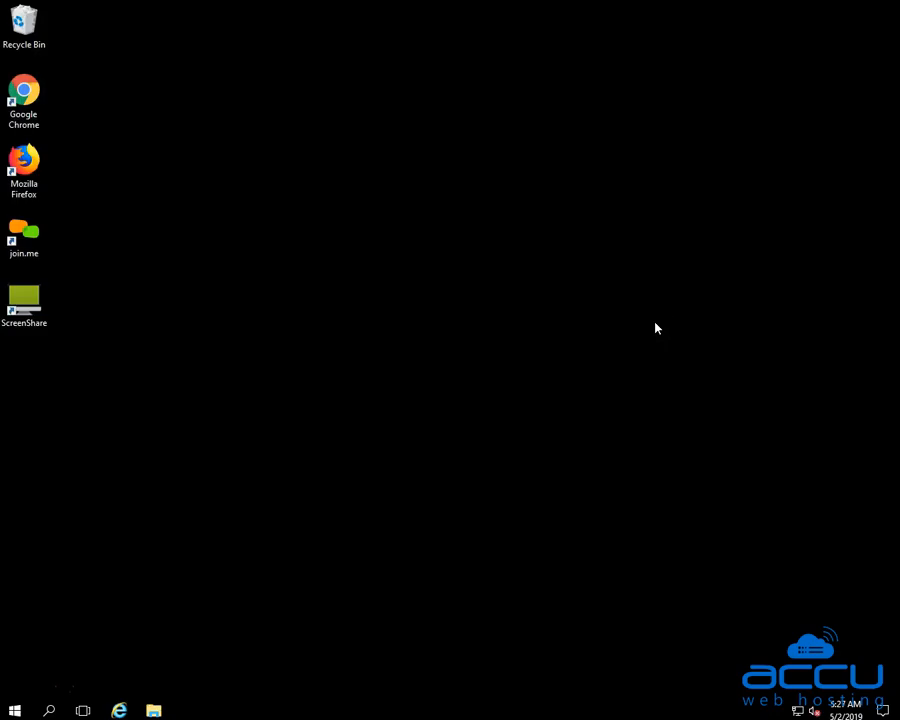
mouse_move(521, 169)
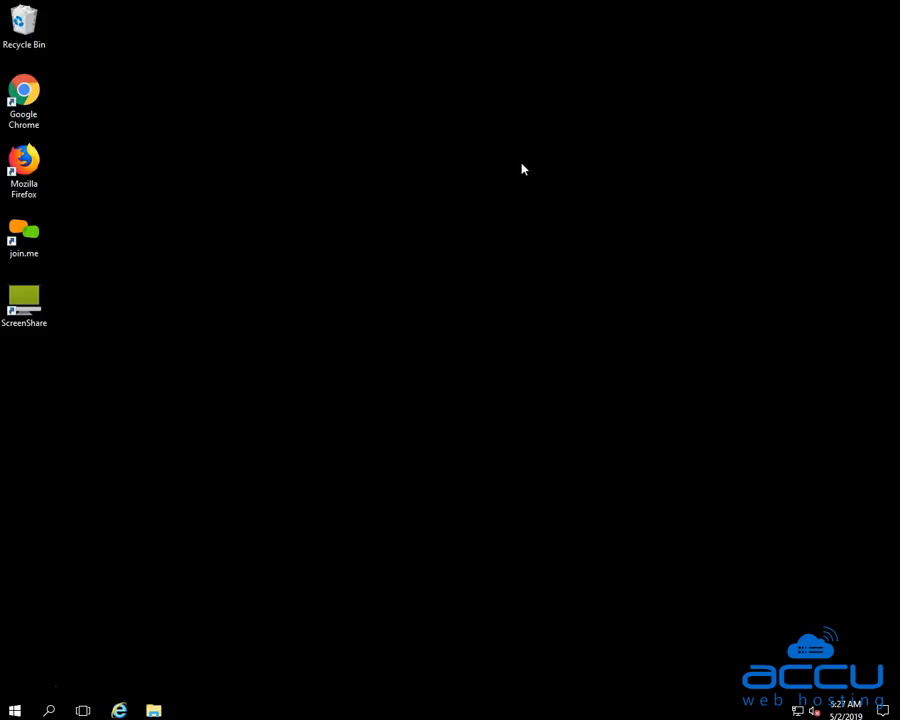
mouse_move(675, 394)
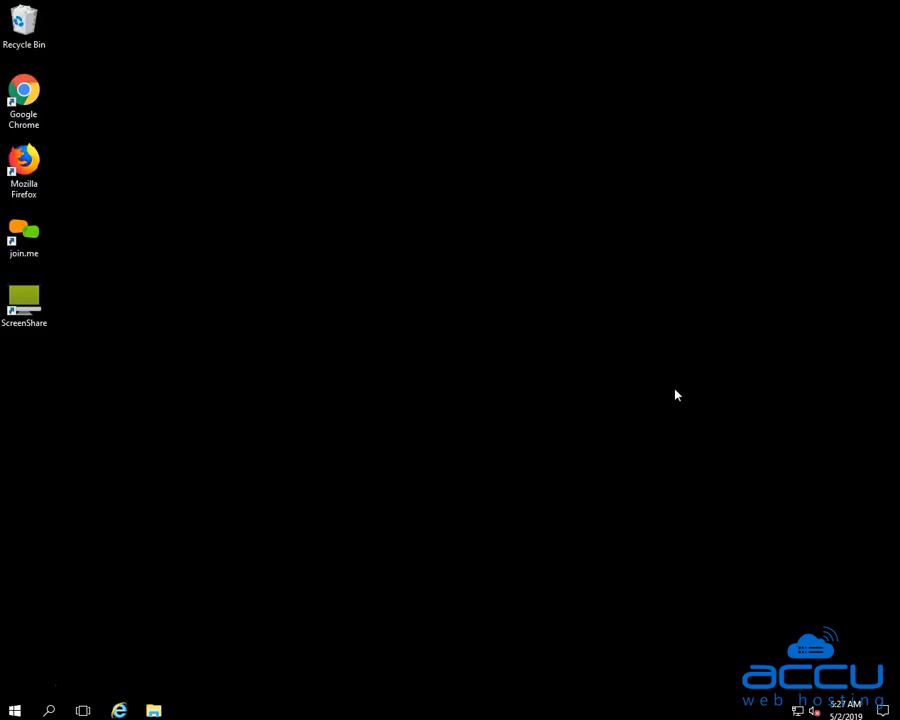